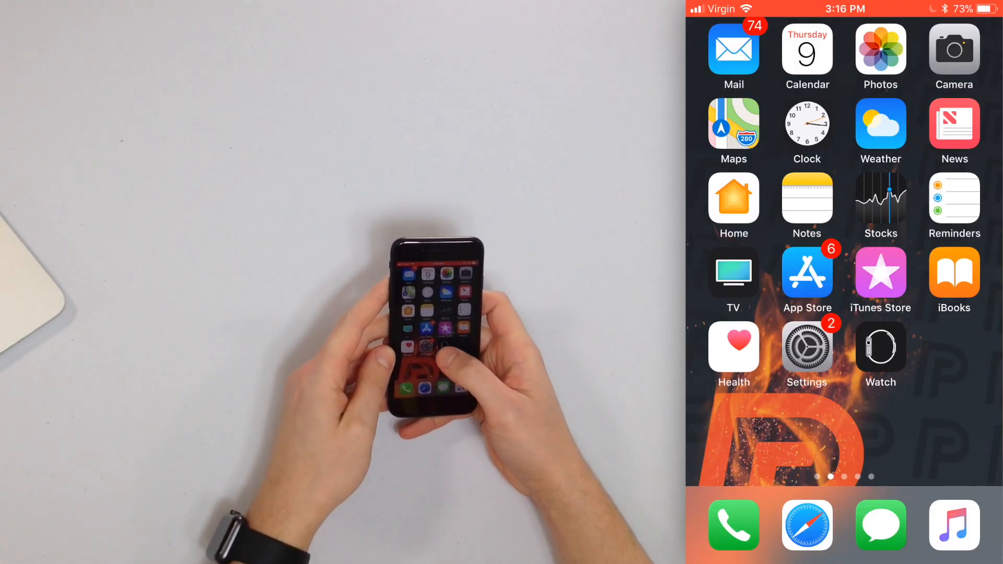
Step: Launch the Watch companion app from the iPhone Home Screen
{"action": "left_click", "coordinate": [880, 356]}
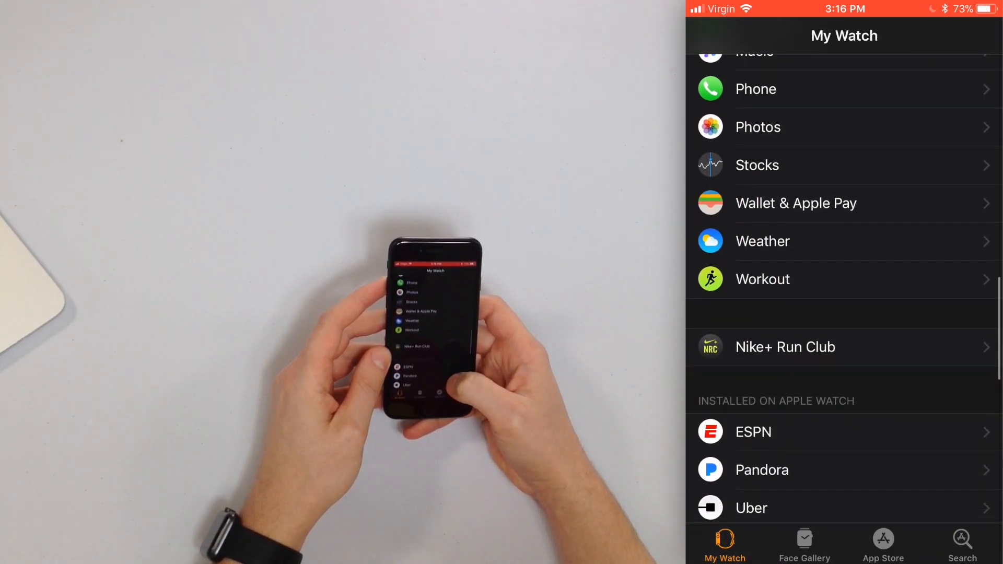
Step: Install Lyft from Available Apps, then switch to the watch App Store
{"action": "scroll", "scroll_direction": "down", "scroll_amount": 3}
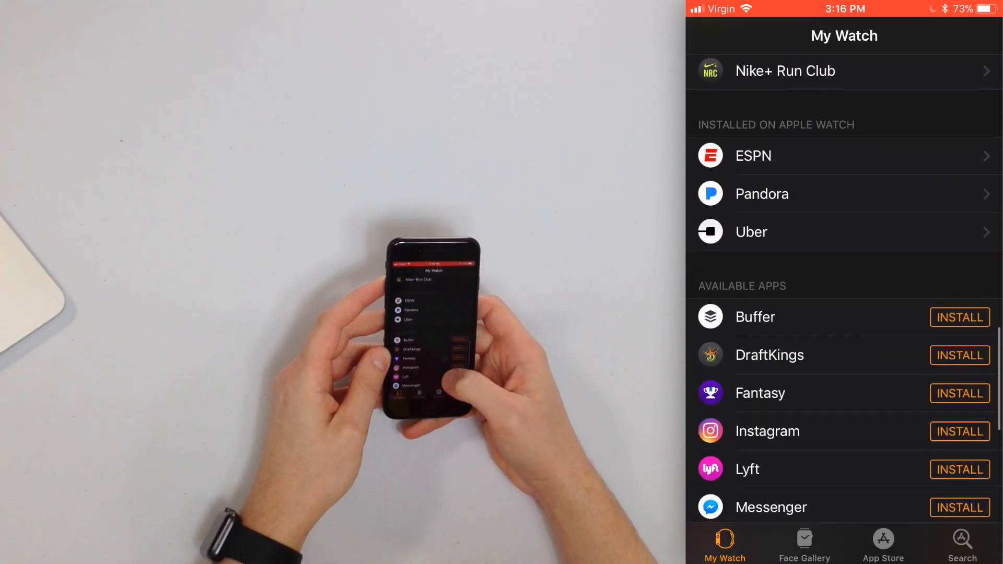
{"action": "scroll", "scroll_direction": "down", "scroll_amount": 3}
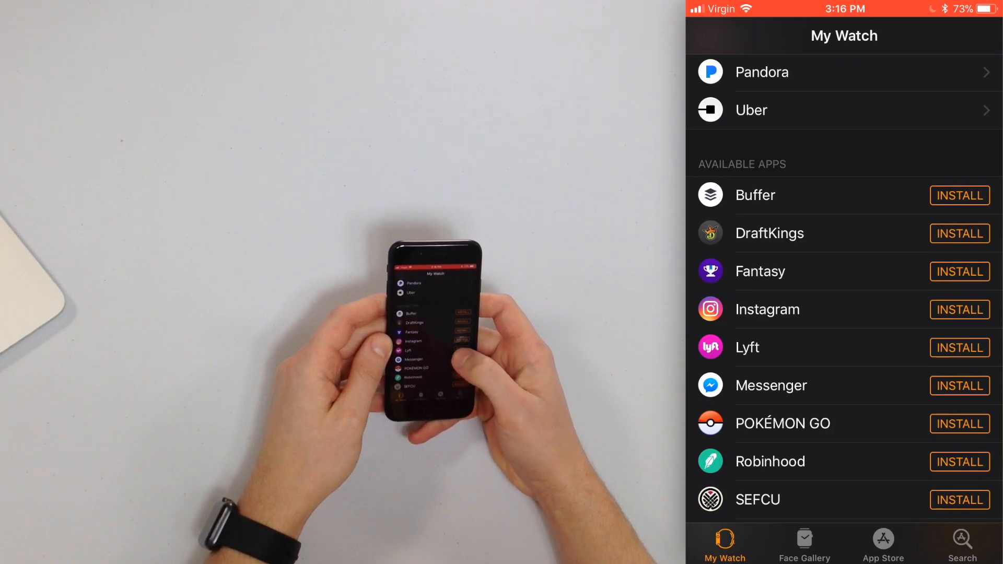
{"action": "left_click", "coordinate": [960, 348]}
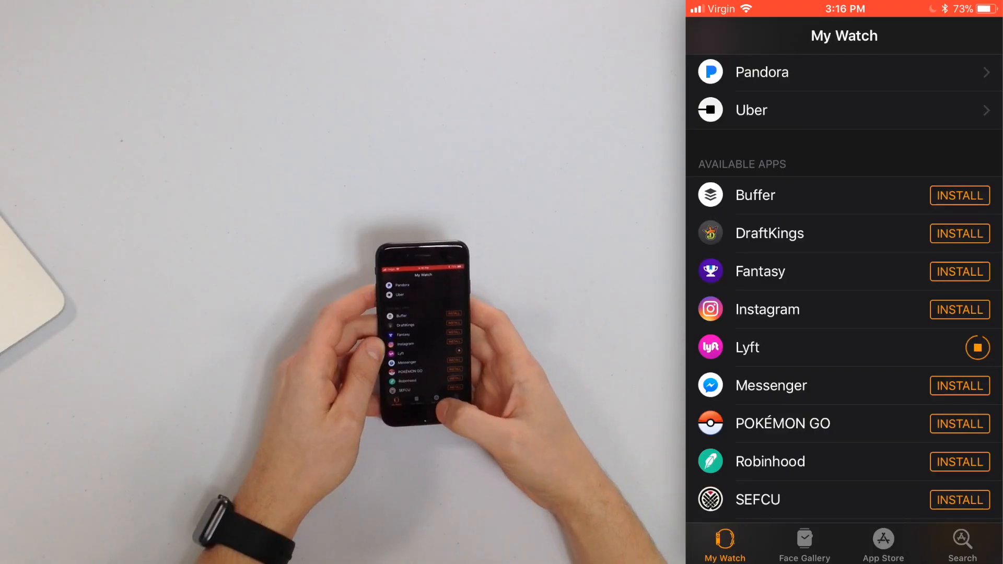
{"action": "left_click", "coordinate": [884, 545]}
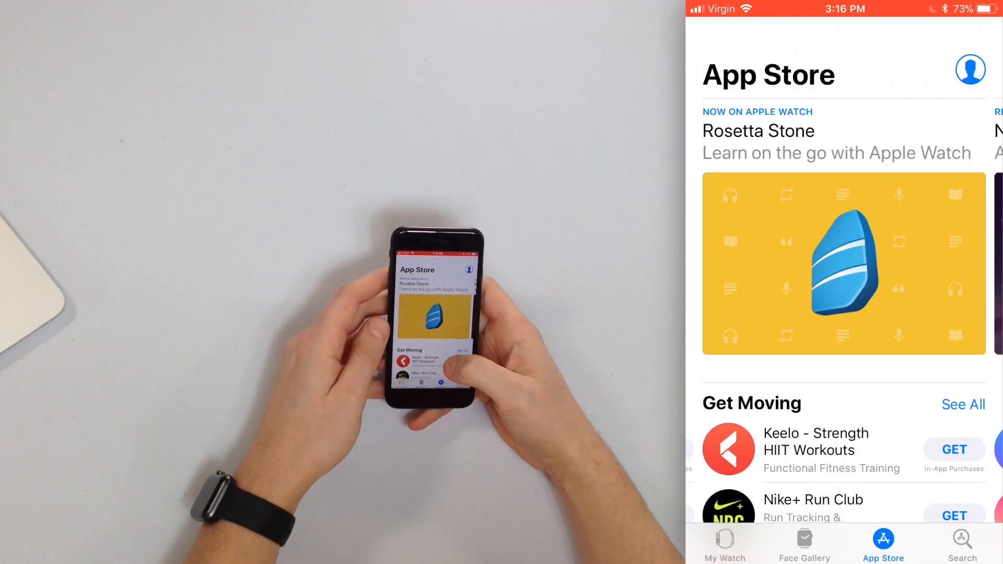
Step: Get and approve theScore: Sports News & Scores from the Get the Score collection
{"action": "scroll", "scroll_direction": "down", "scroll_amount": 3}
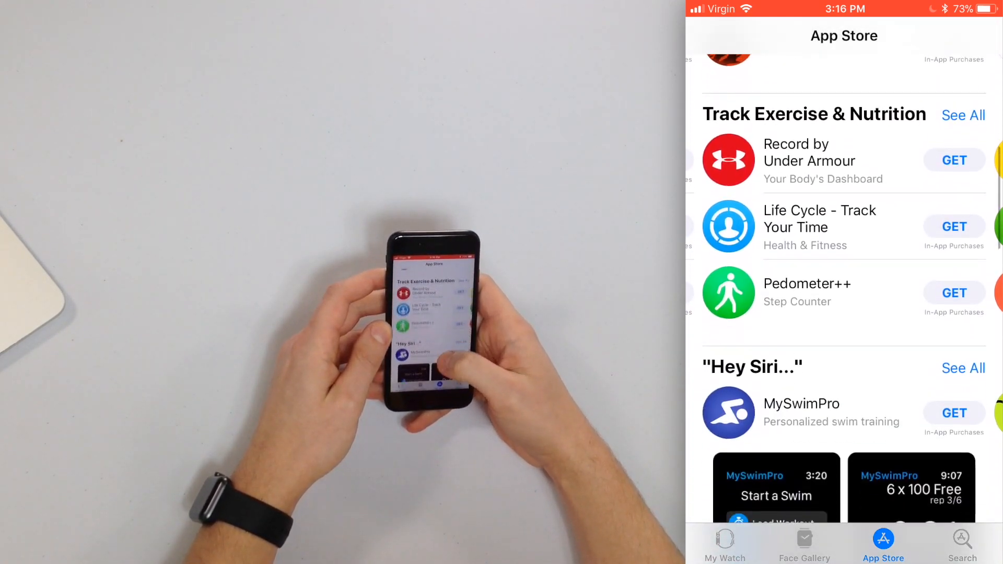
{"action": "scroll", "scroll_direction": "down", "scroll_amount": 3}
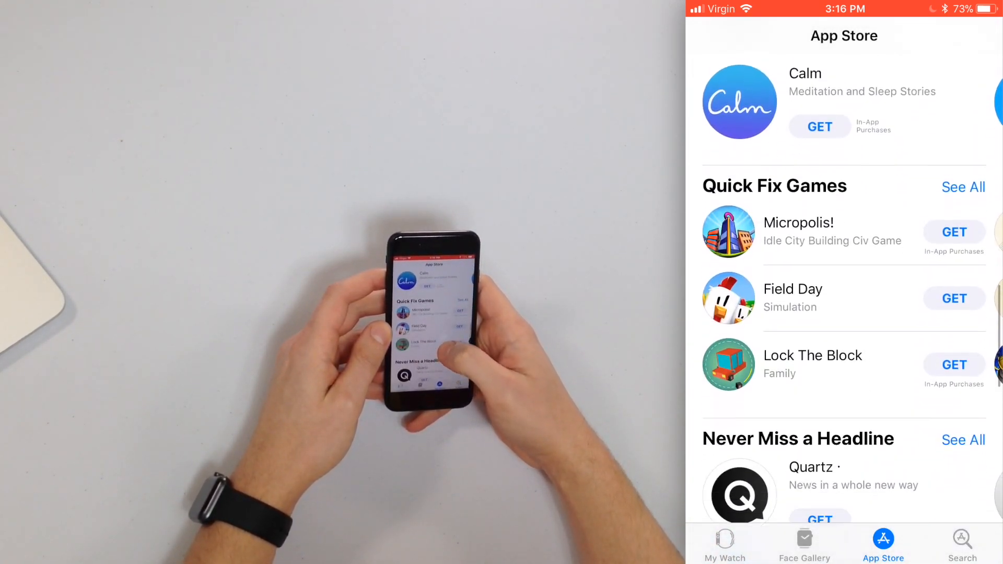
{"action": "scroll", "scroll_direction": "down", "scroll_amount": 3}
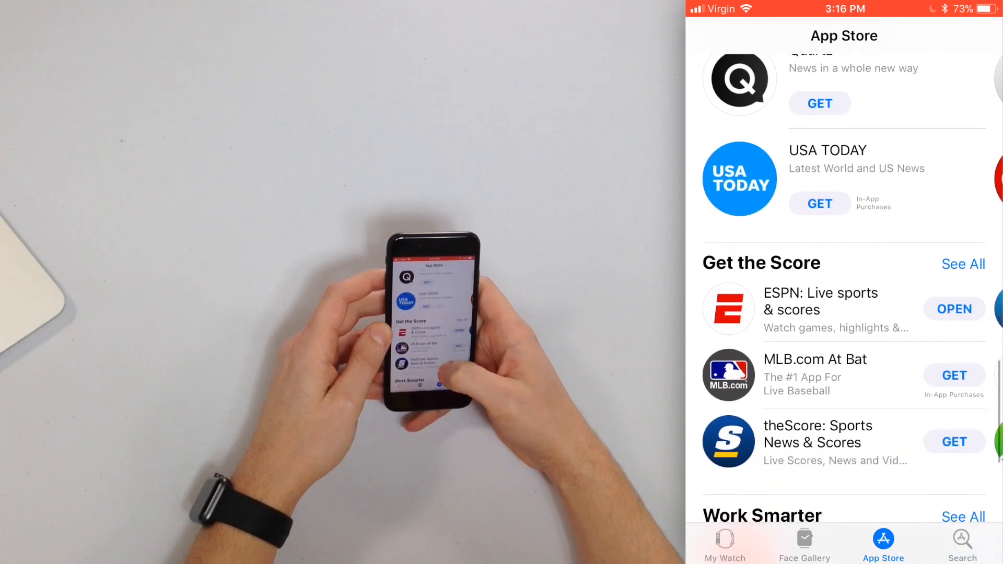
{"action": "scroll", "scroll_direction": "down", "scroll_amount": 3}
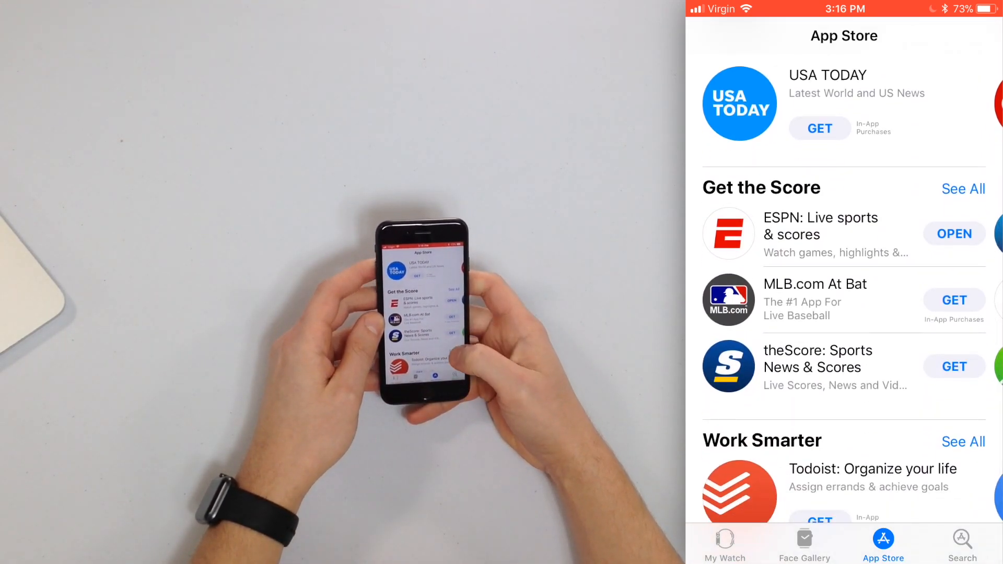
{"action": "left_click", "coordinate": [955, 367]}
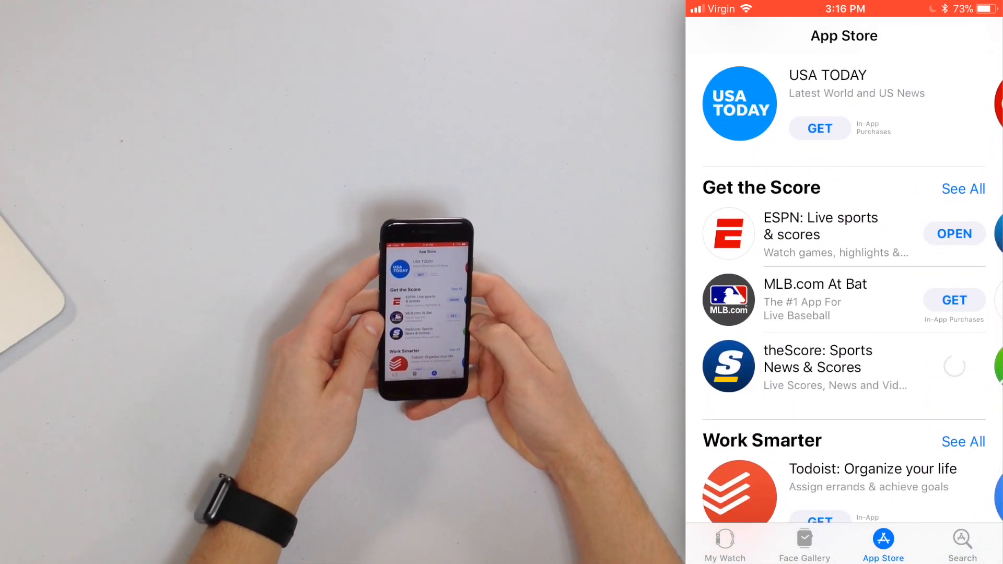
{"action": "left_click", "coordinate": [954, 367]}
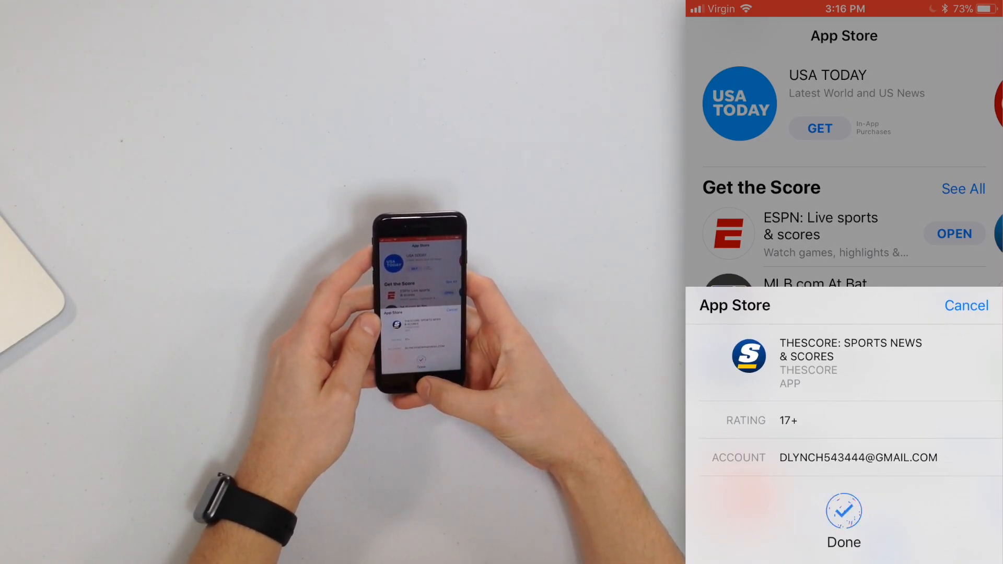
{"action": "left_click", "coordinate": [844, 512]}
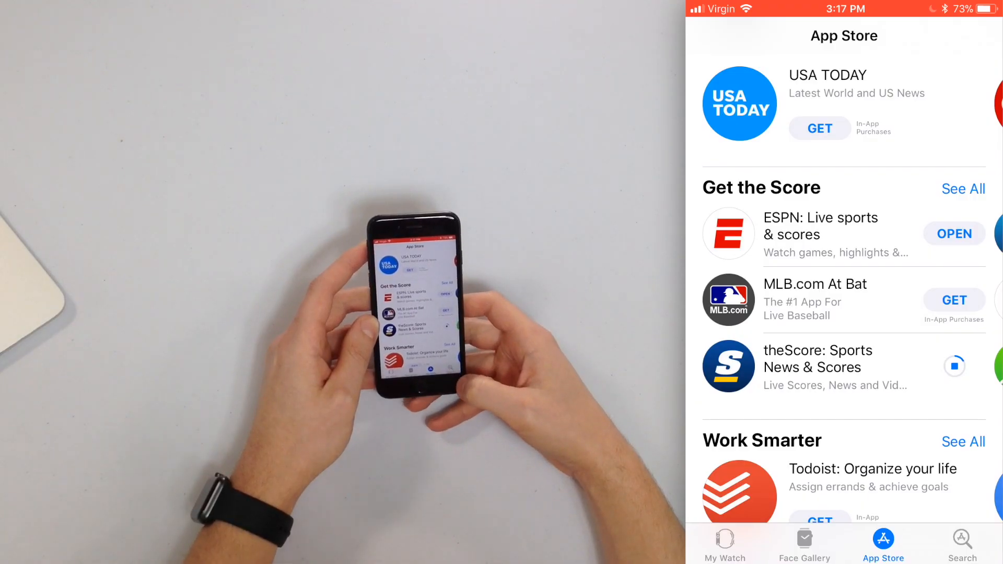
Step: Search 'mls', then get and approve MLS: Scores, News & Highlights
{"action": "left_click", "coordinate": [962, 545]}
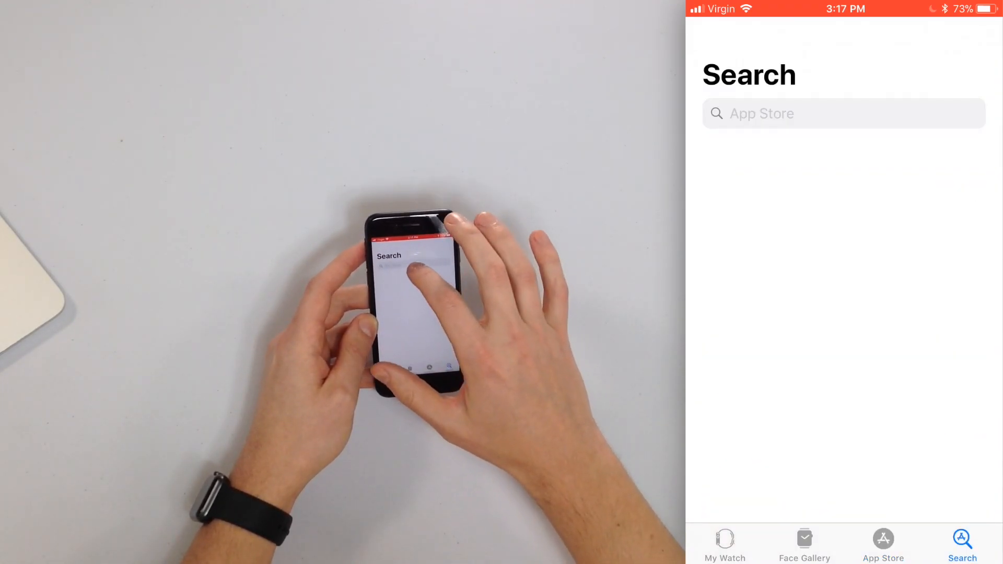
{"action": "left_click", "coordinate": [843, 114]}
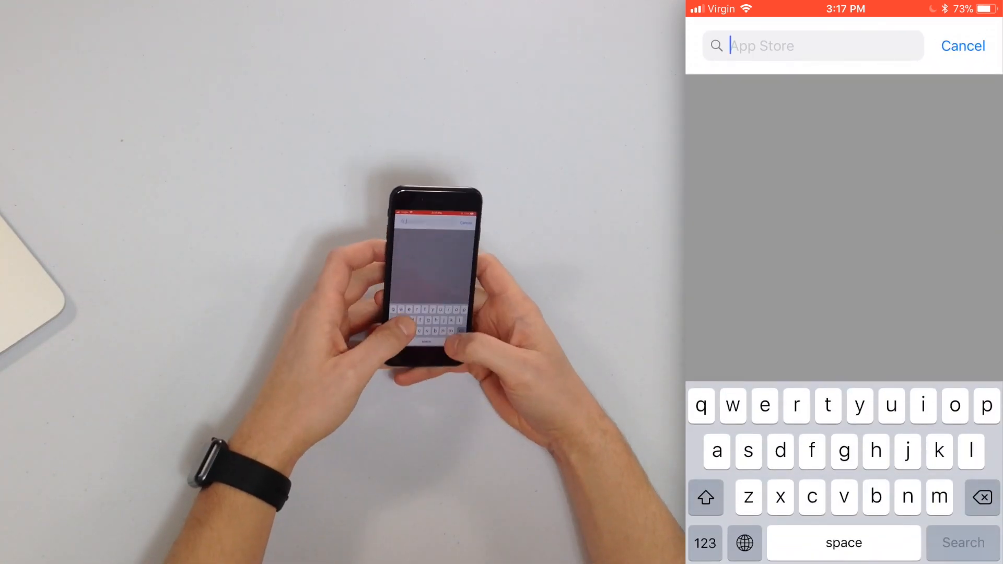
{"action": "type", "text": "mls"}
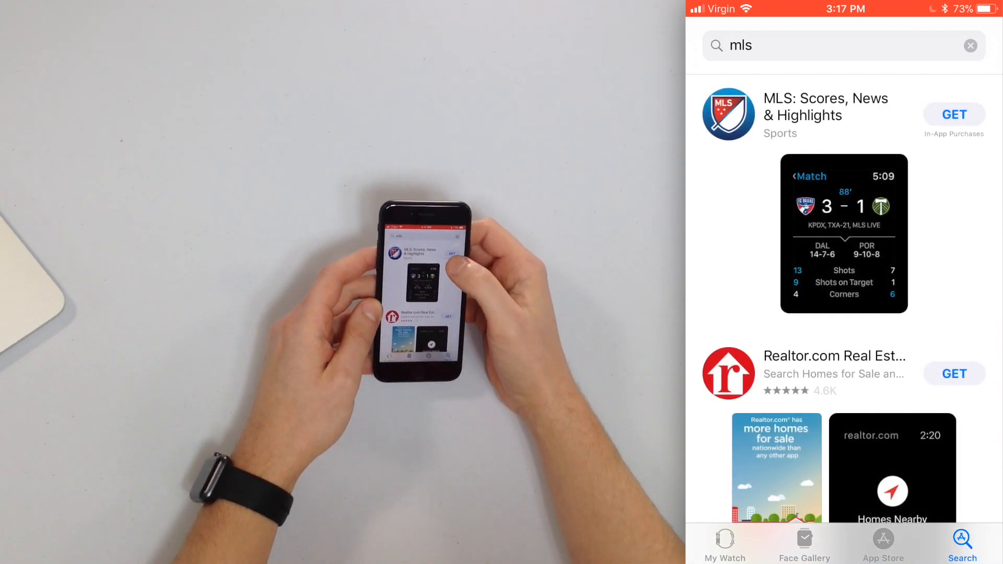
{"action": "left_click", "coordinate": [954, 114]}
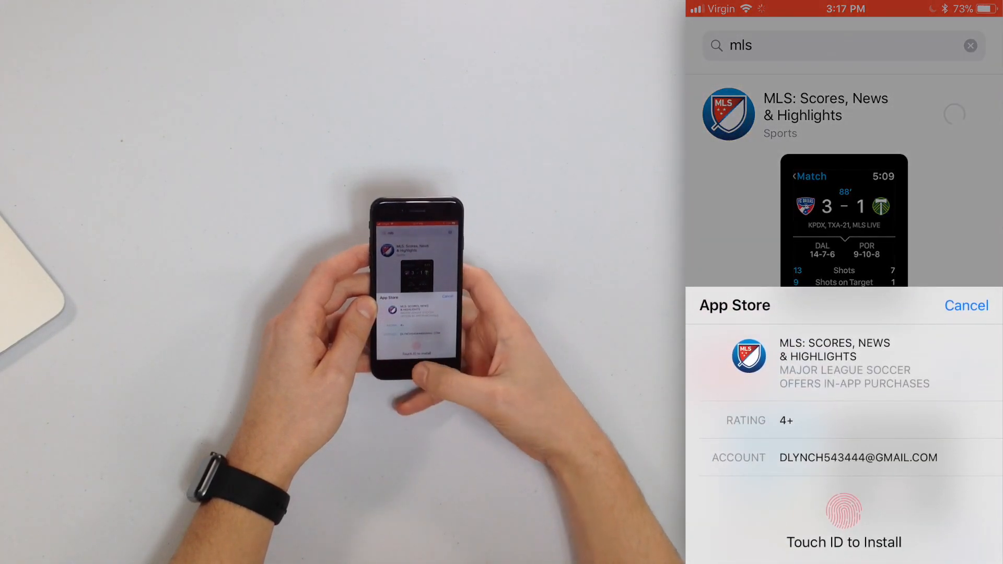
{"action": "left_click", "coordinate": [844, 511]}
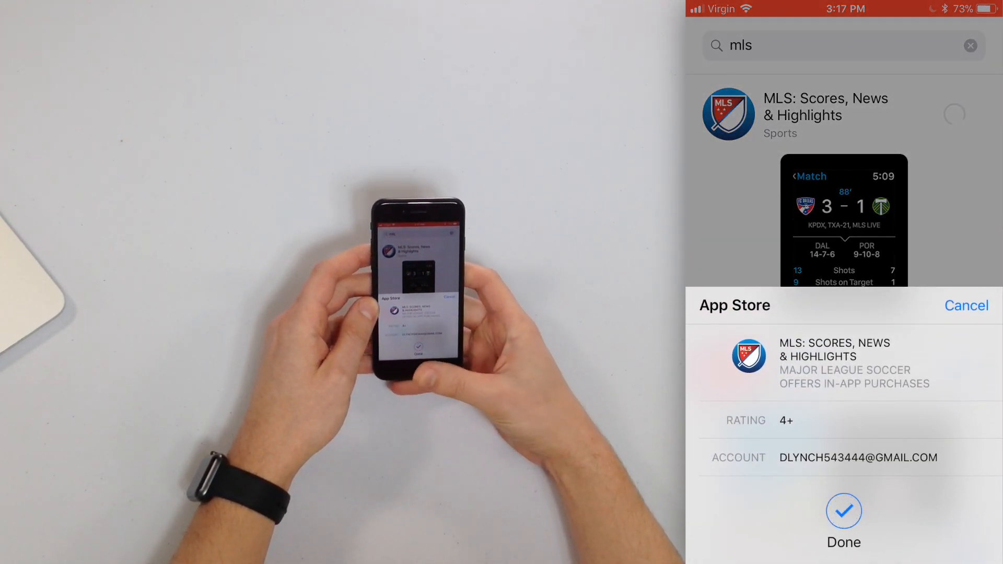